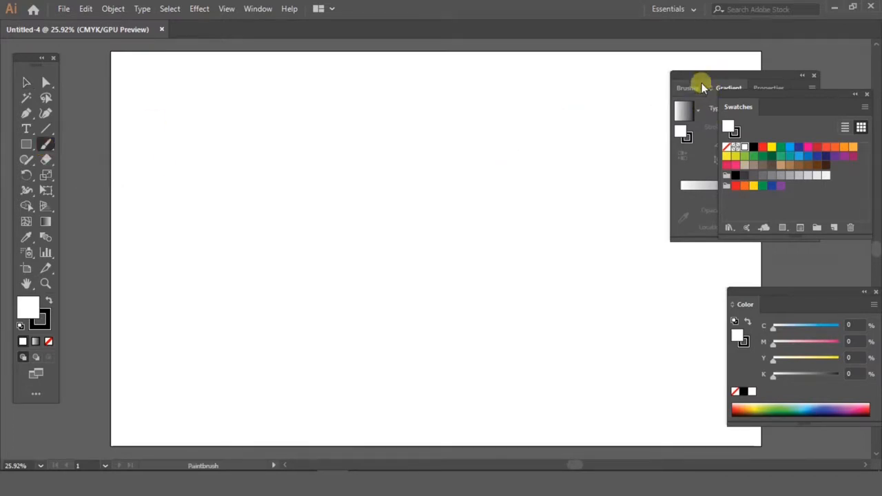
Load the Hand Drawn brushes vector pack from the Brushes panel's library menu
click(688, 89)
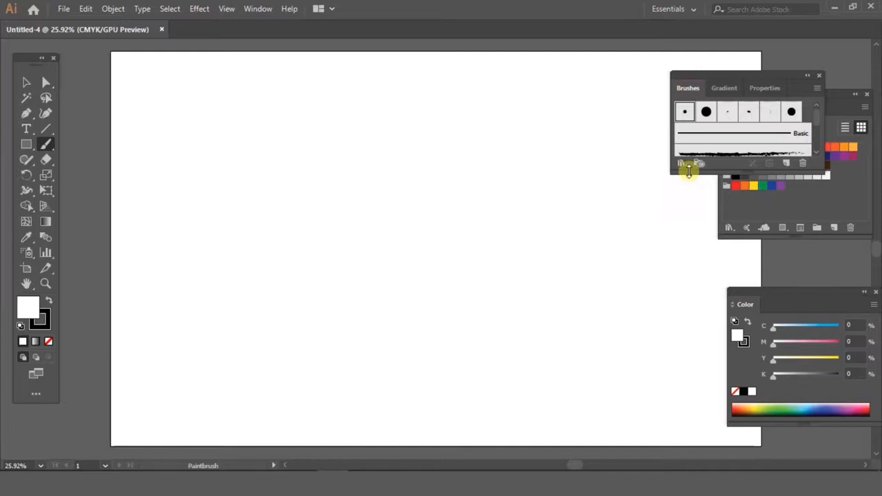
mouse_move(683, 163)
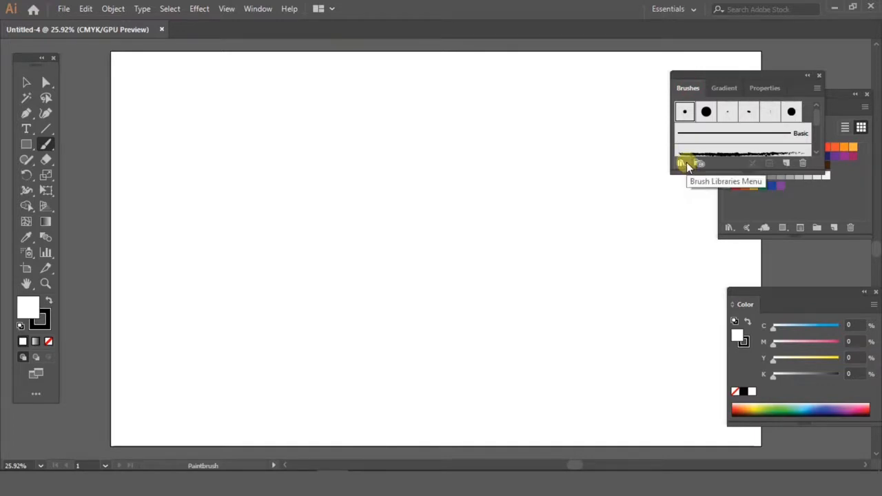
click(682, 163)
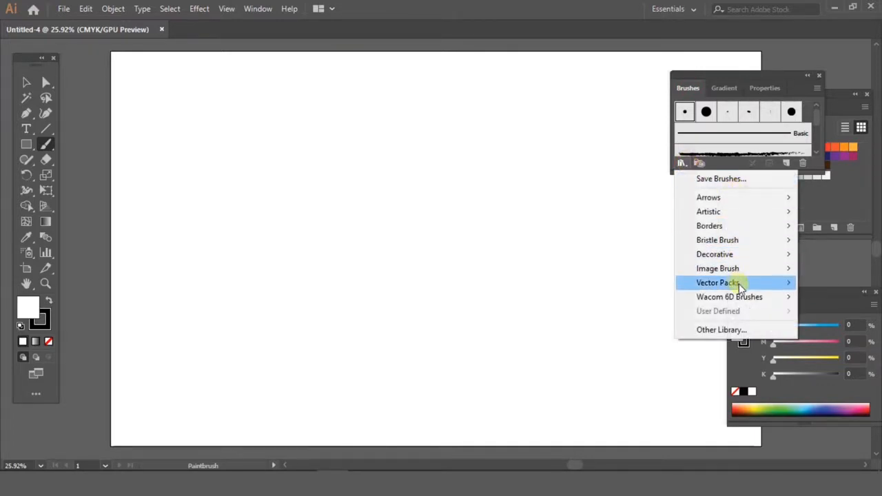
mouse_move(717, 282)
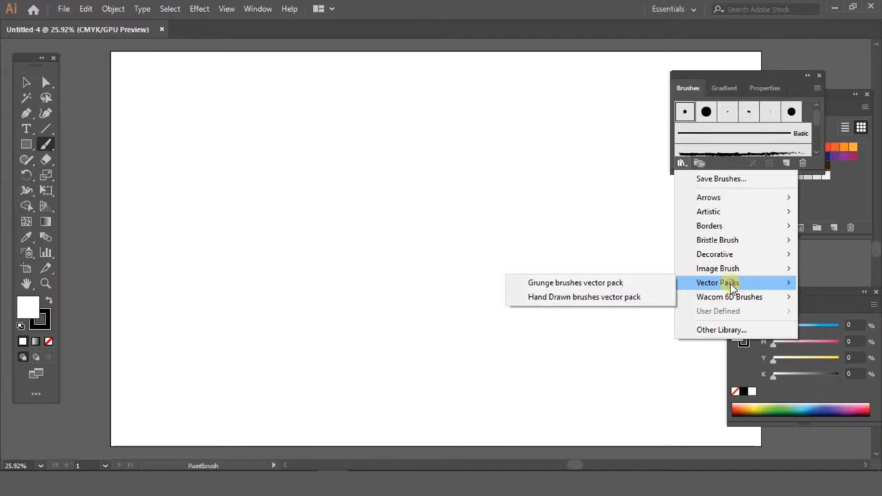
click(585, 297)
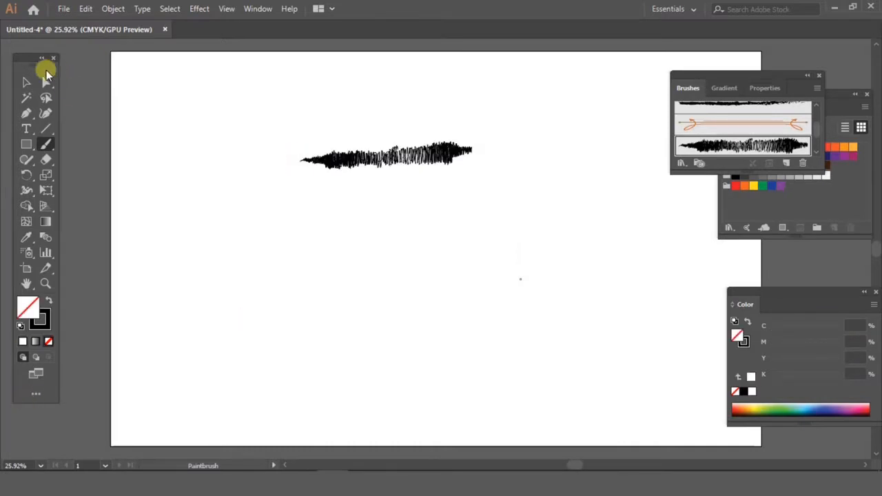
Select the stroke, filter Swatches to gradients only and apply the orange-yellow gradient swatch
click(26, 83)
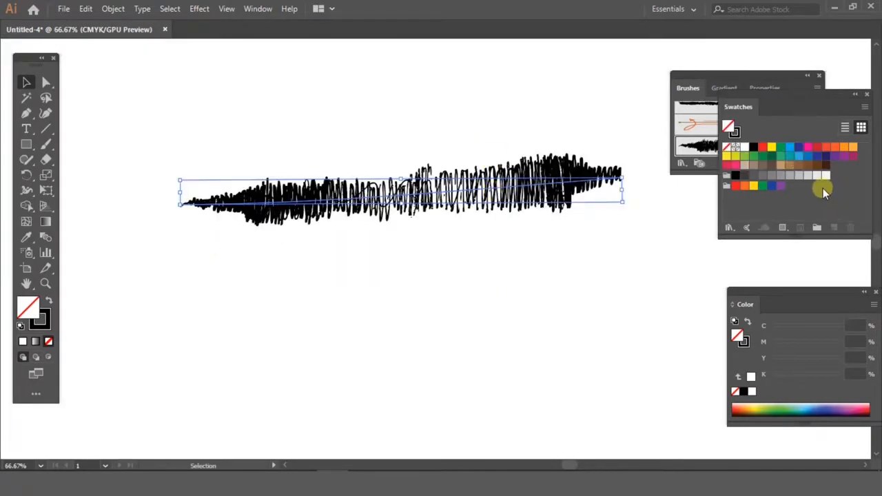
click(866, 106)
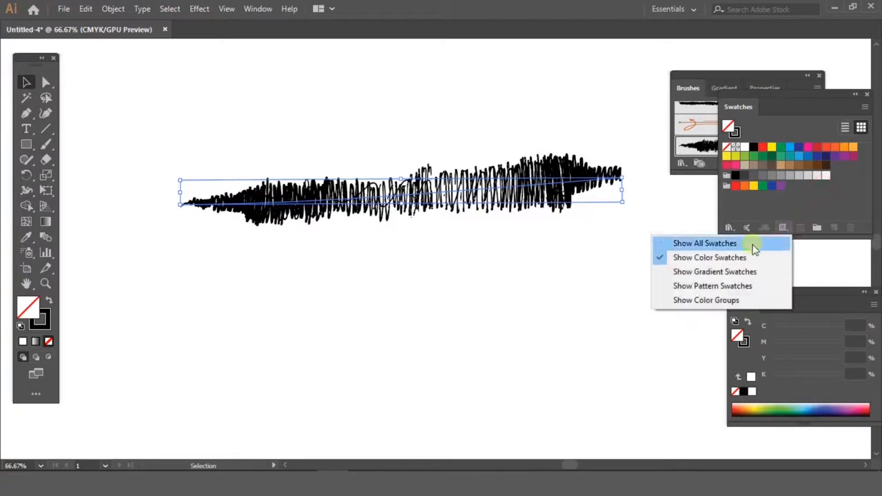
click(714, 270)
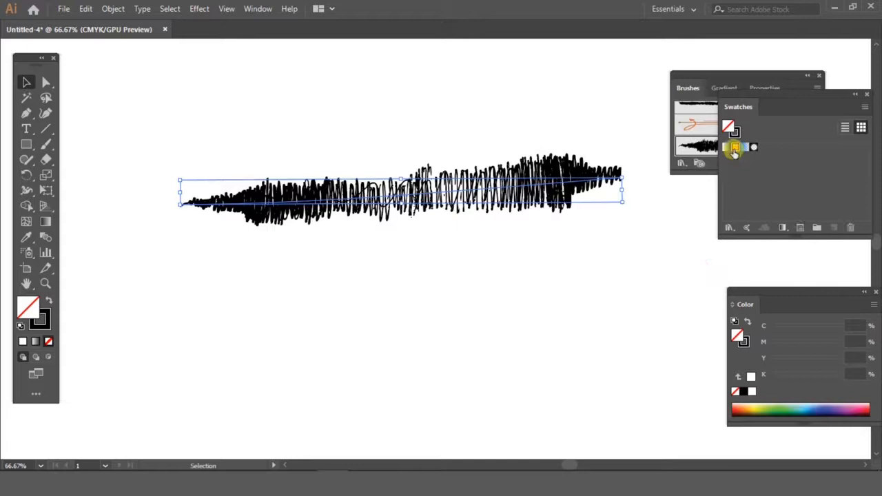
click(733, 146)
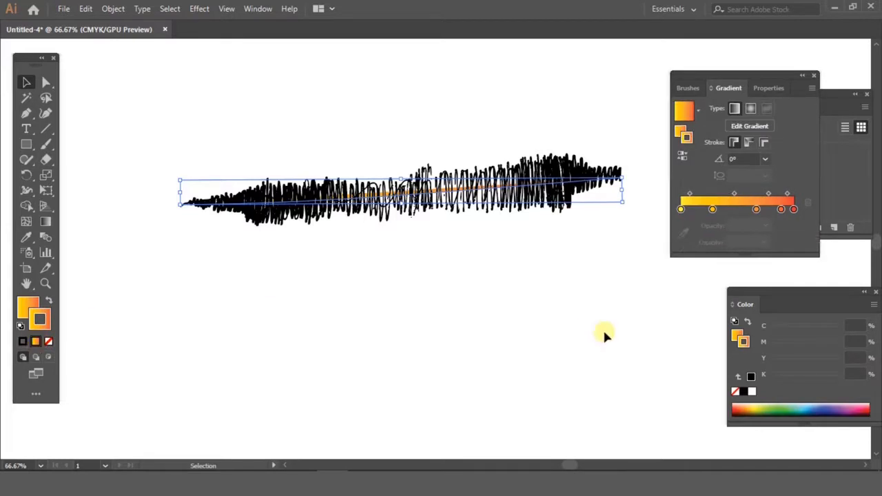
mouse_move(343, 357)
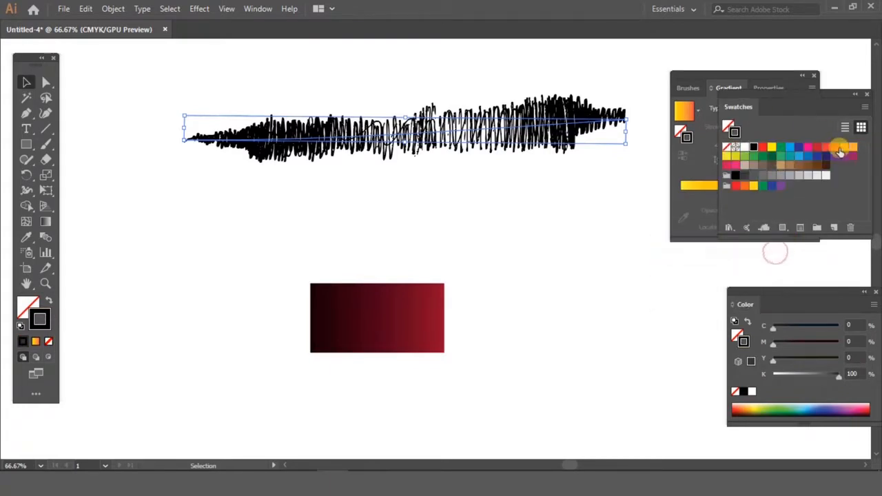
Color the stroke pink, expand its appearance via Object, and fill it with the dark-red gradient
click(842, 147)
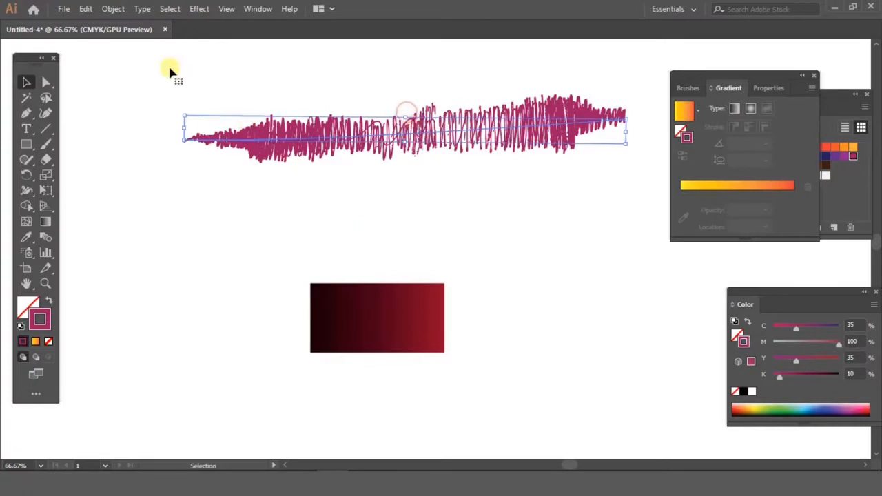
click(114, 9)
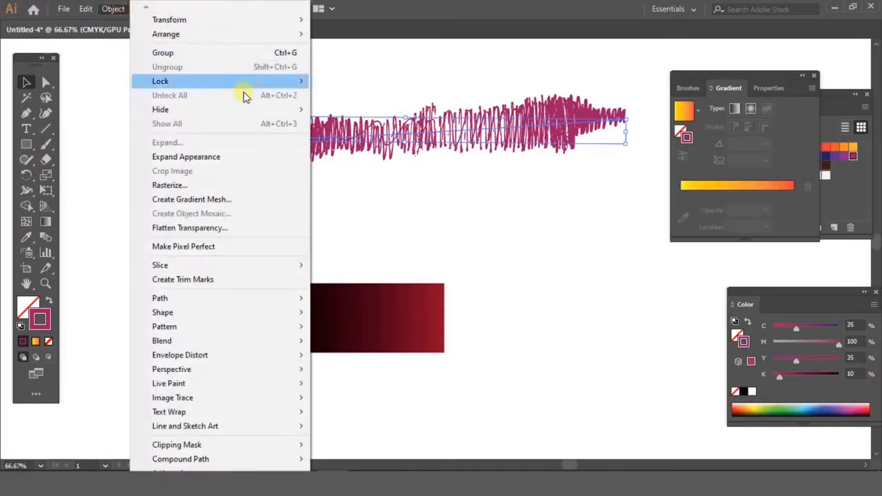
mouse_move(248, 165)
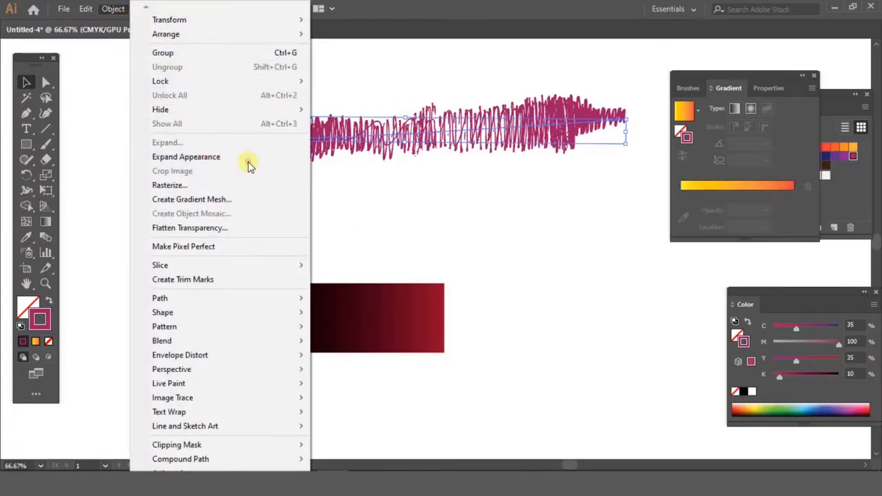
click(186, 157)
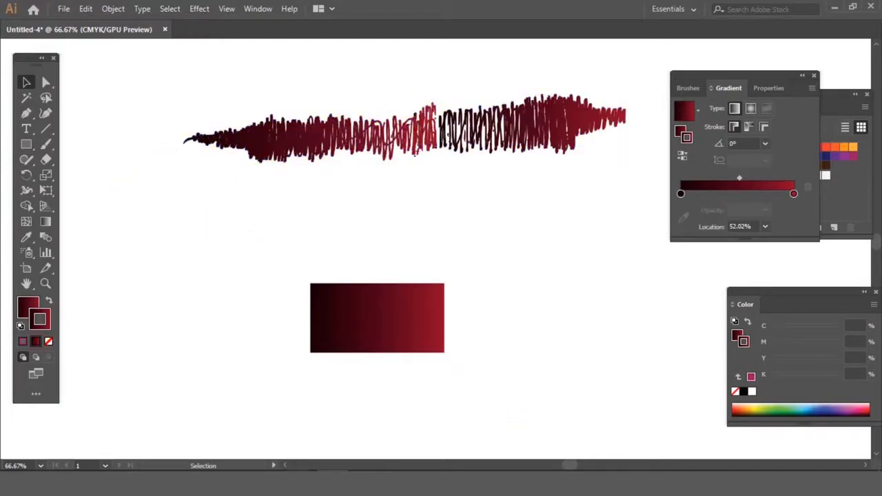
click(378, 317)
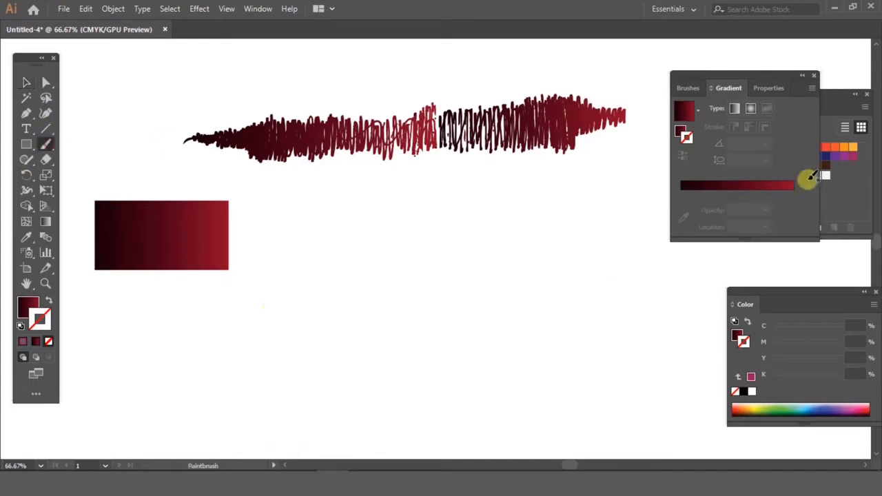
Pick an ink brush from the Artistic library, paint HELLO, and select all its letter strokes
click(688, 88)
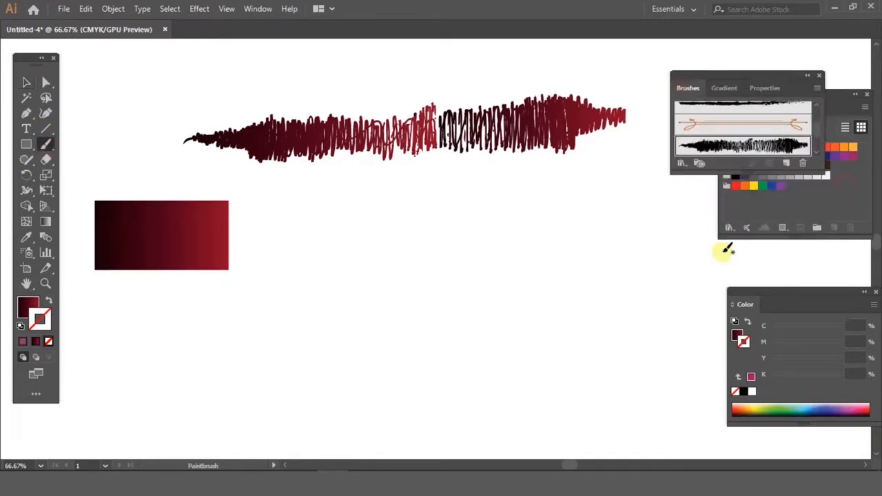
click(681, 163)
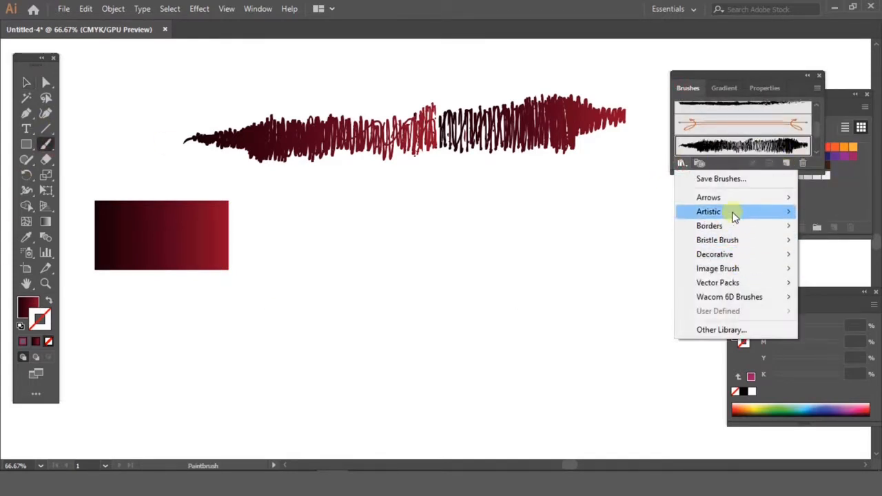
click(708, 212)
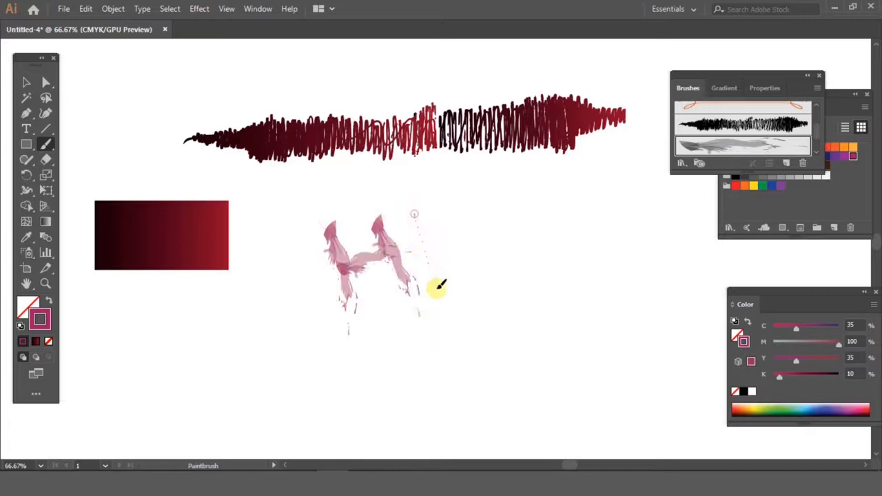
drag(414, 289, 617, 231)
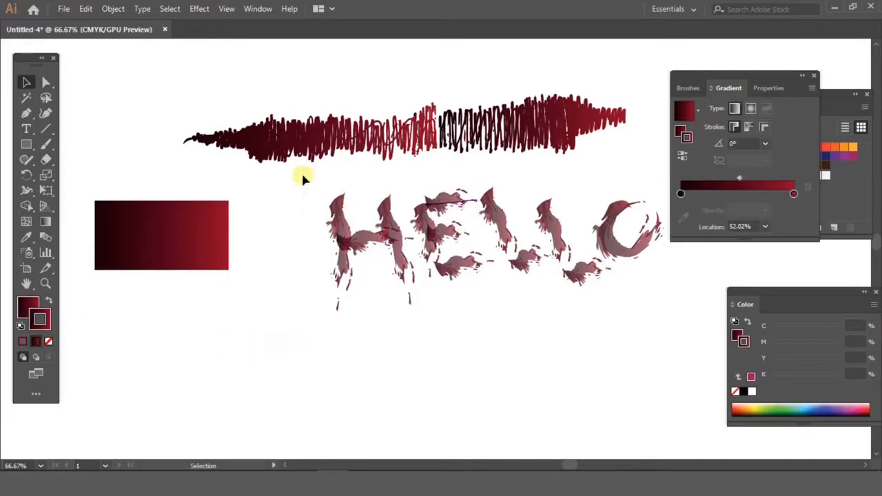
click(620, 237)
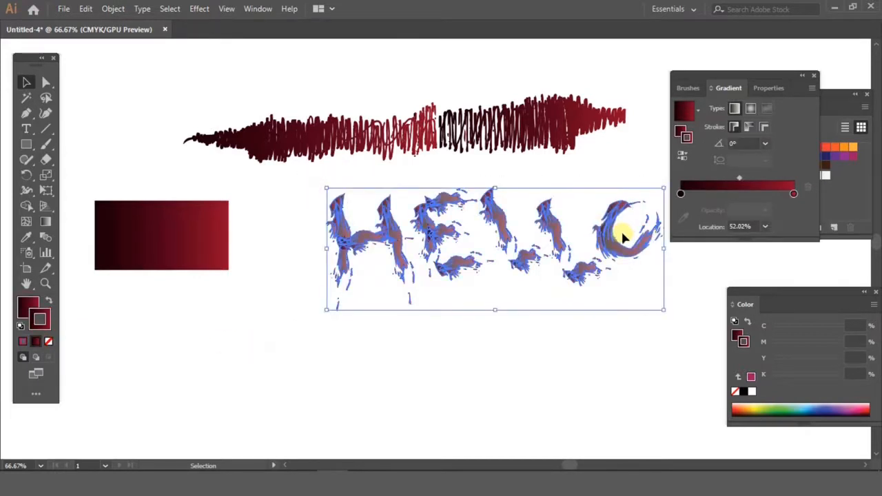